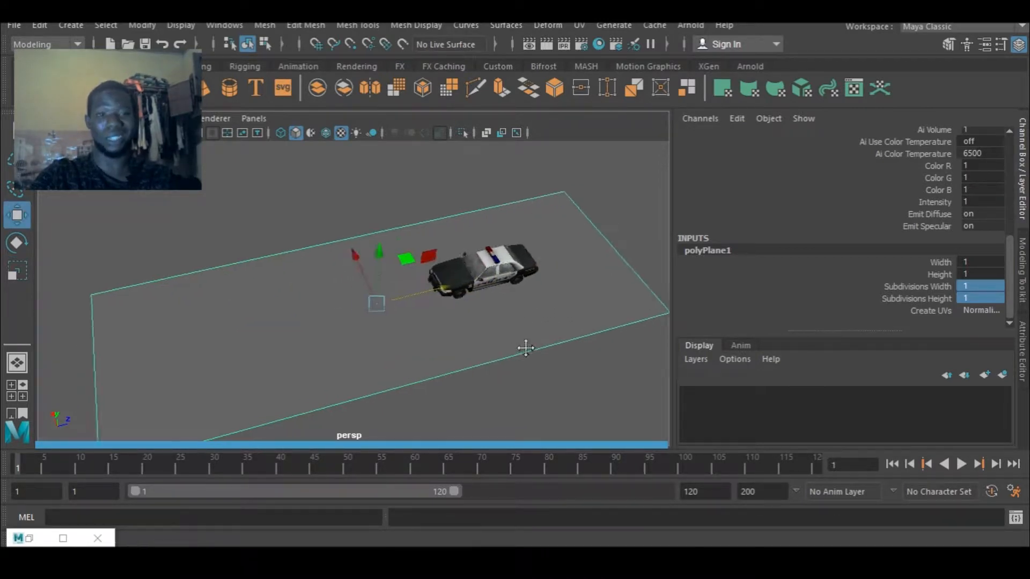
# Step: Scale the ground plane into a long road strip under the police car
pyautogui.moveTo(526, 349); pyautogui.dragTo(505, 293)
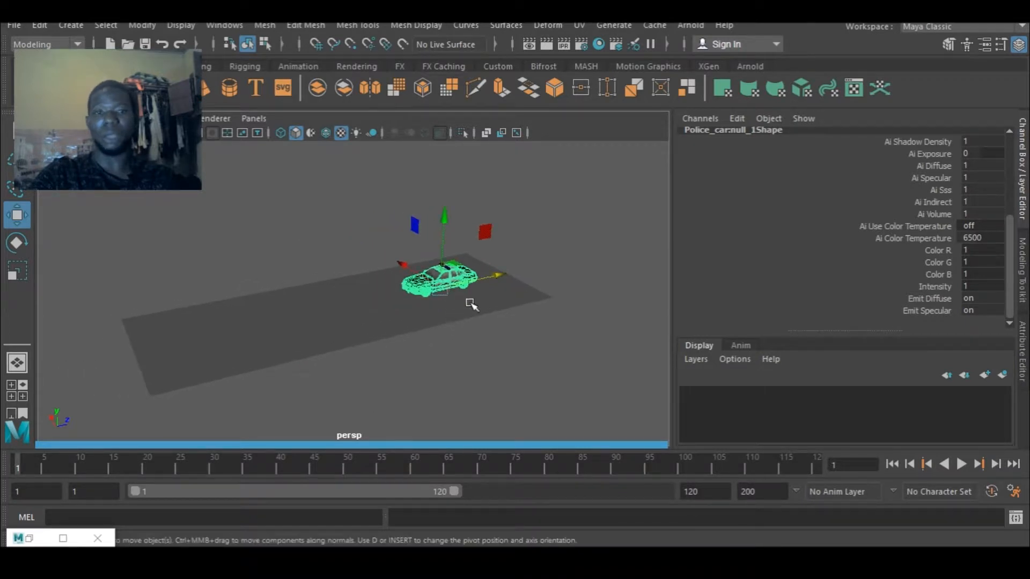
pyautogui.moveTo(463, 339)
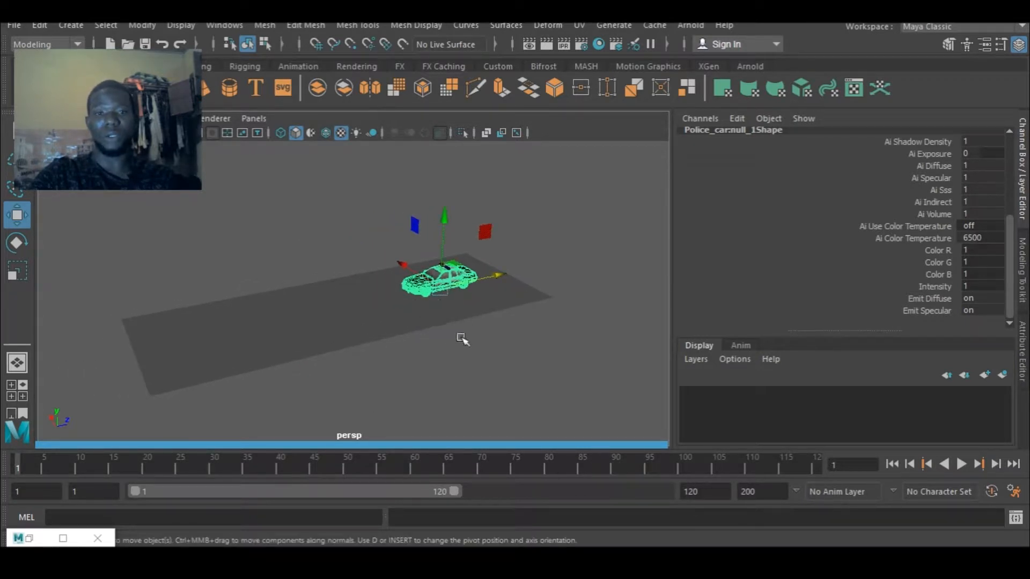
# Step: Create a polygon plane, set Rotate X to 90 and lower it onto the road as a wall
pyautogui.click(307, 356)
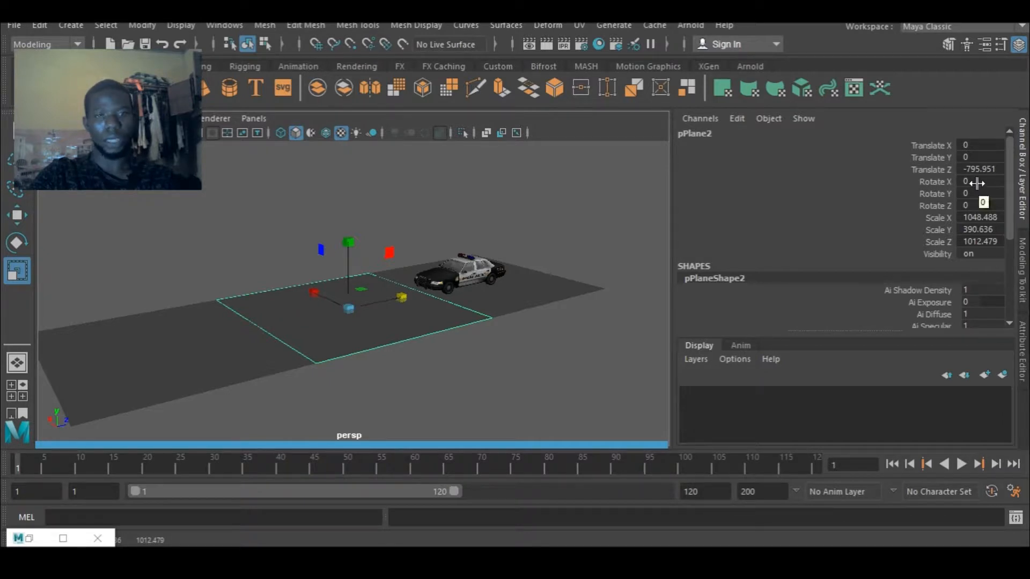
pyautogui.click(978, 181)
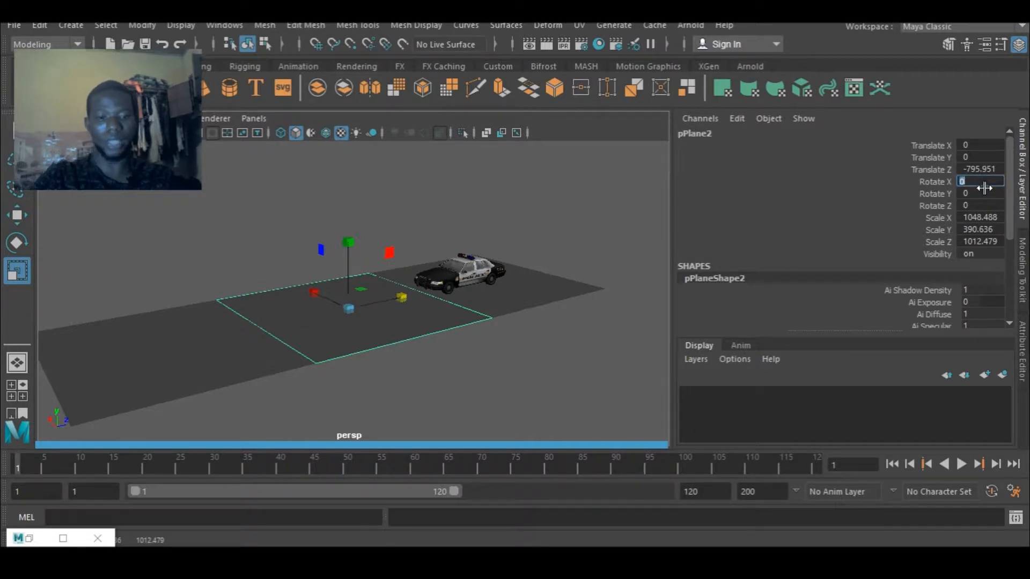
pyautogui.write('90')
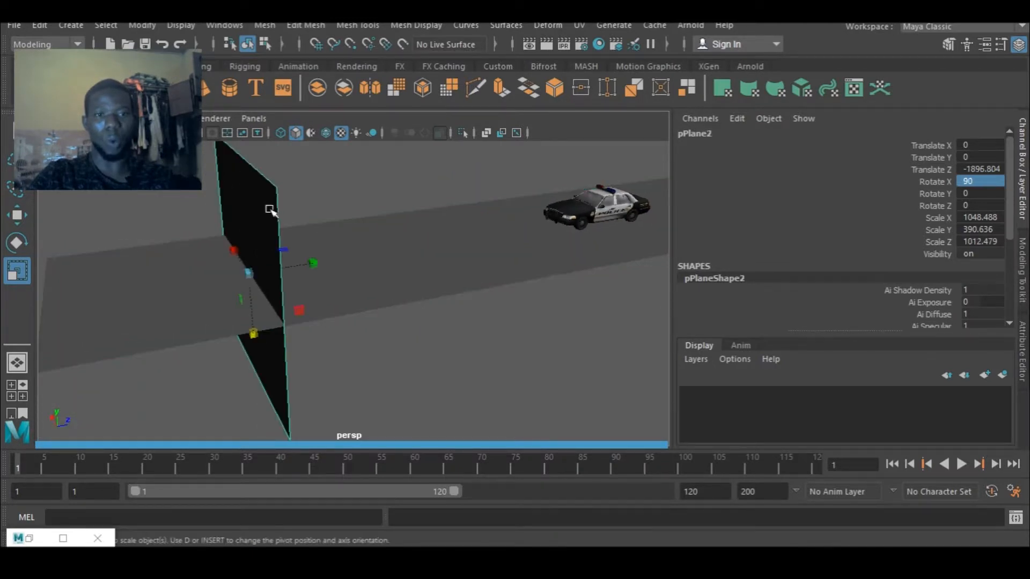
pyautogui.moveTo(146, 274)
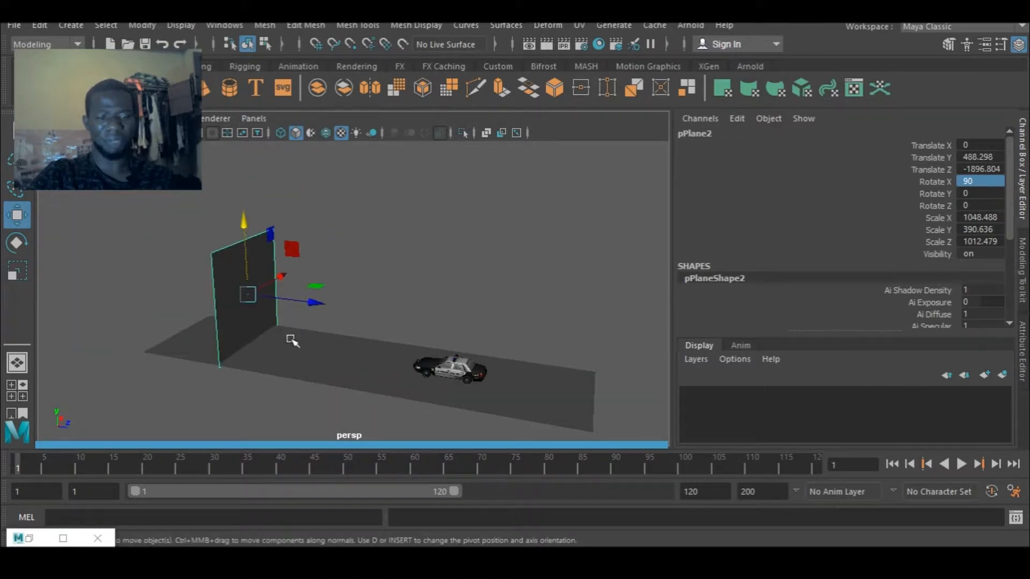
pyautogui.moveTo(296, 302); pyautogui.dragTo(253, 342)
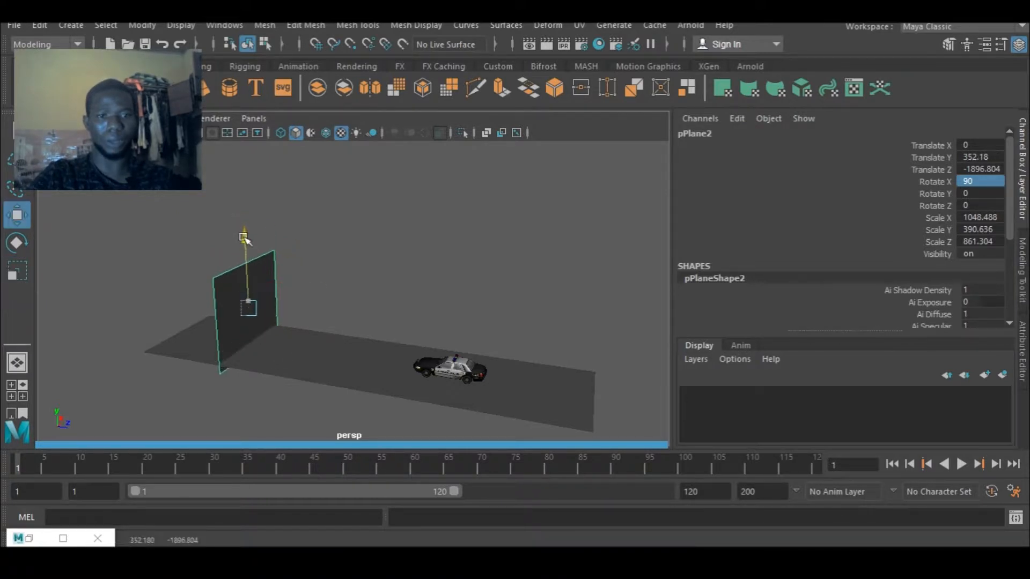
pyautogui.click(398, 313)
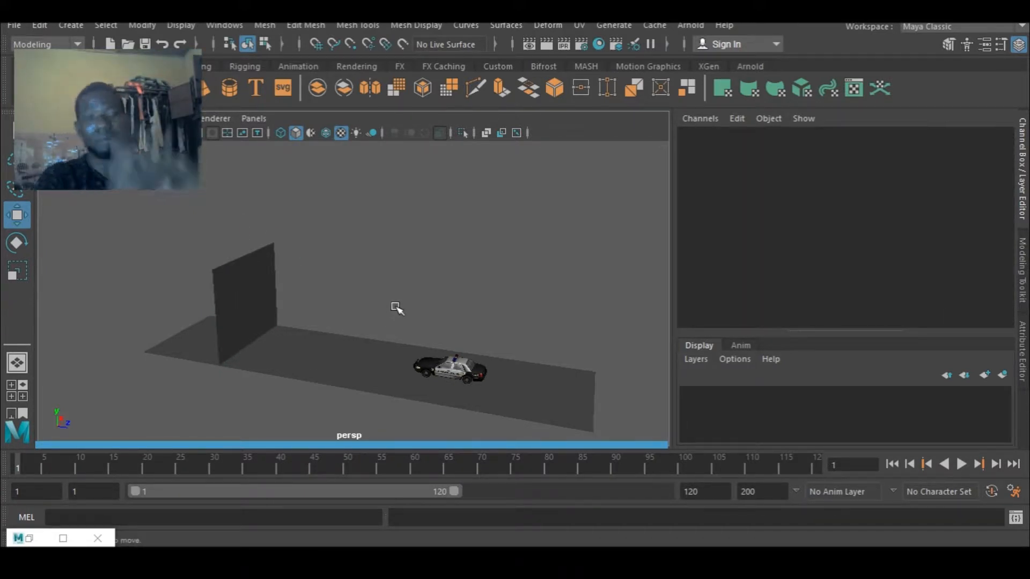
# Step: Draw crisscrossing Multi-Cut slice lines across the wall plane
pyautogui.moveTo(394, 309); pyautogui.dragTo(452, 333)
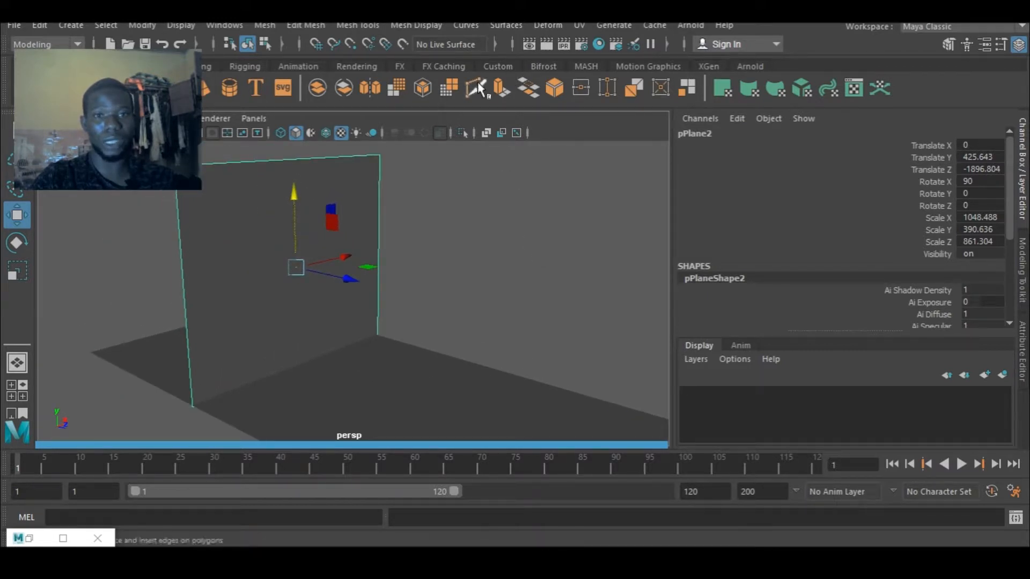
pyautogui.moveTo(475, 89)
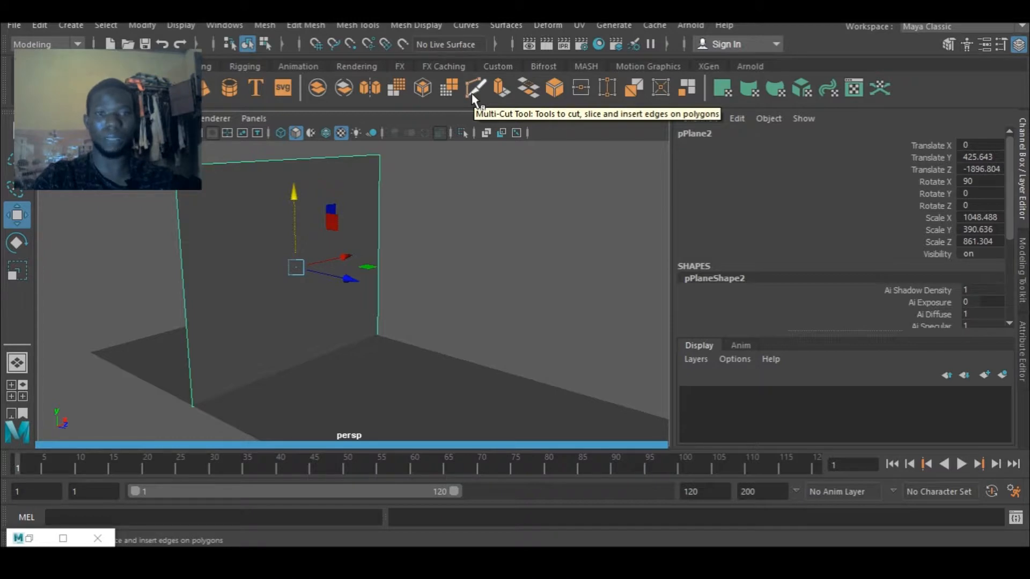
pyautogui.click(476, 88)
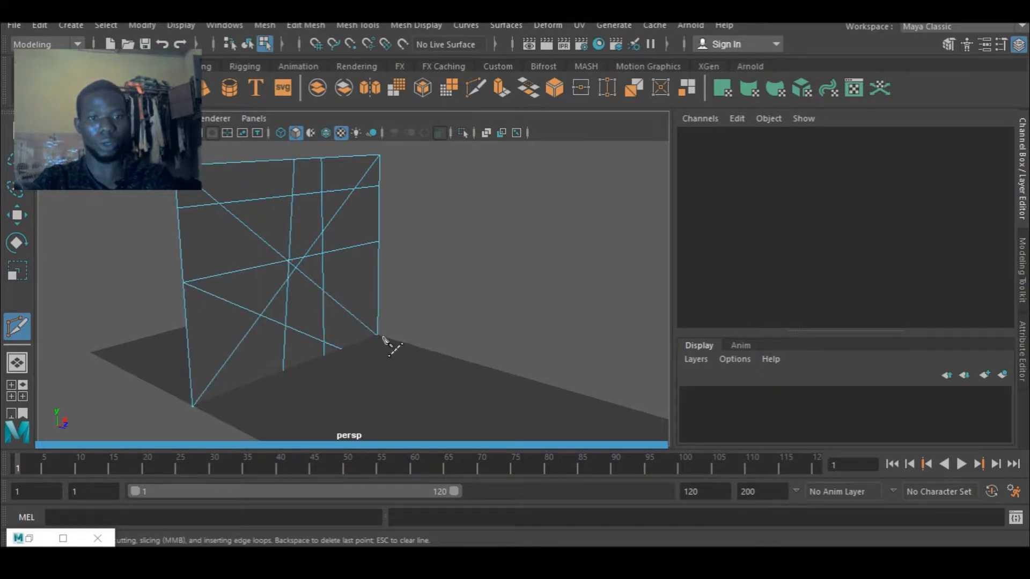
pyautogui.click(186, 254)
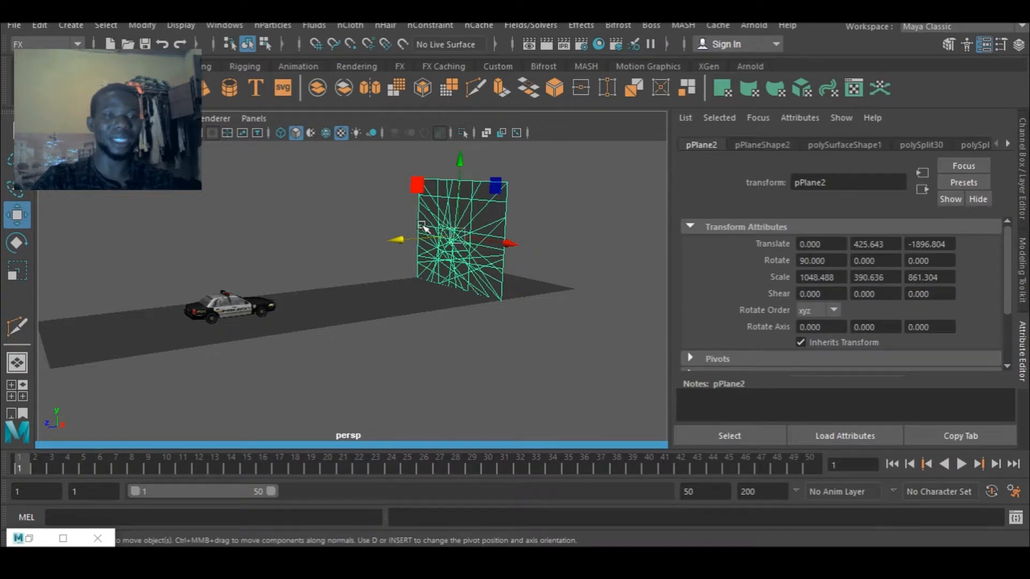
# Step: Delete the wall's history and detach its components along the cut edges
pyautogui.click(39, 26)
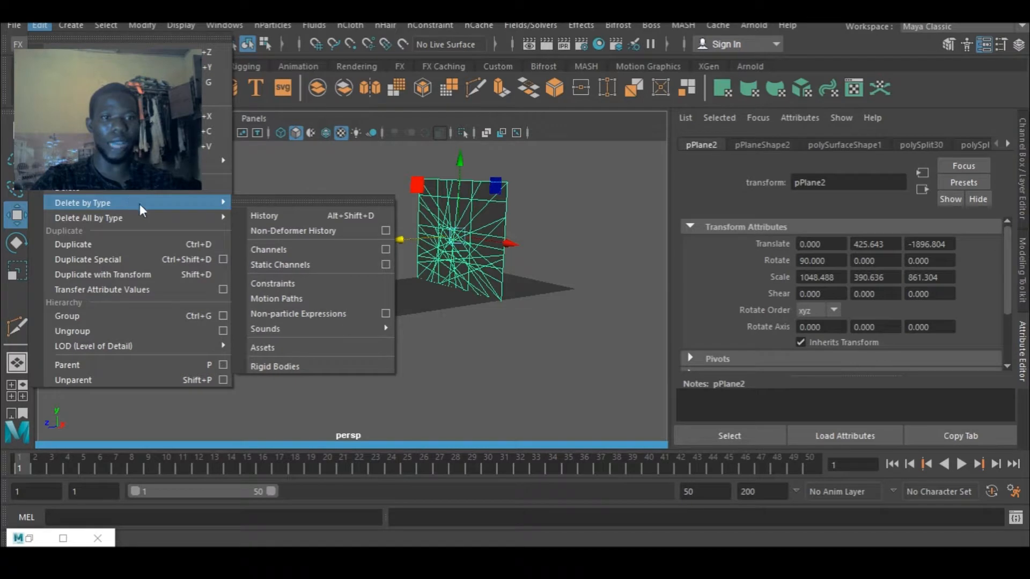
pyautogui.moveTo(283, 220)
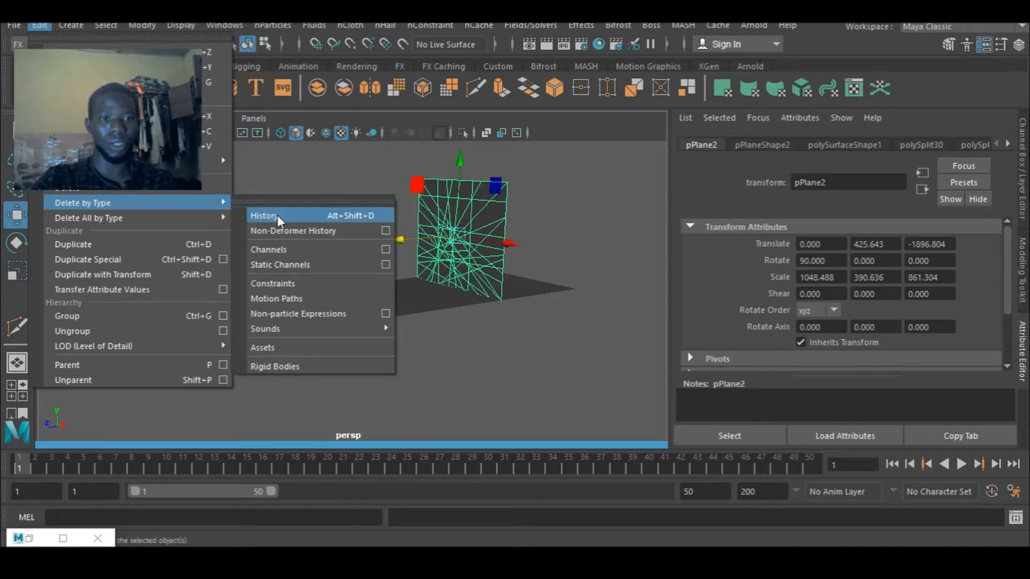
pyautogui.click(264, 215)
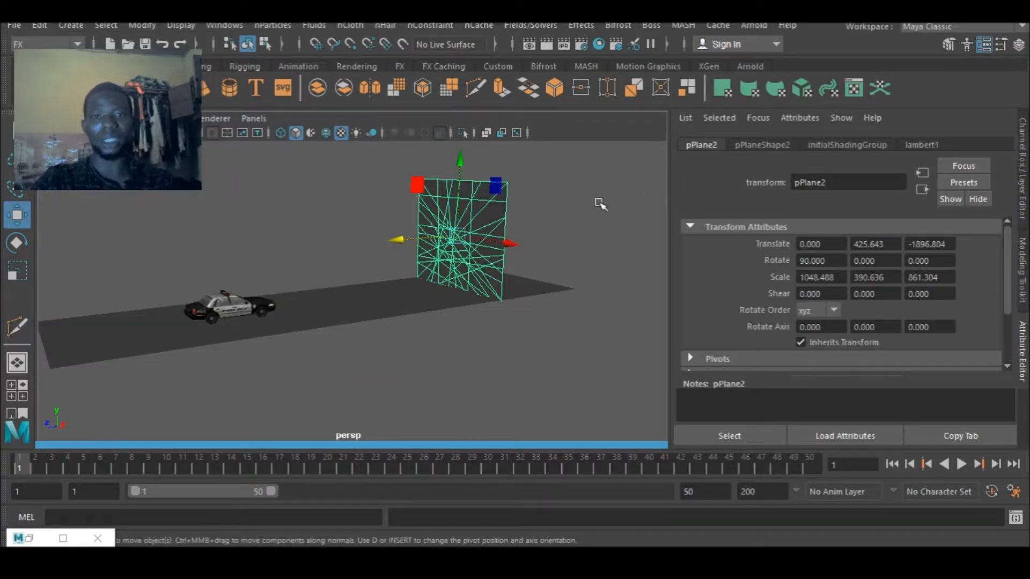
pyautogui.rightClick(460, 230)
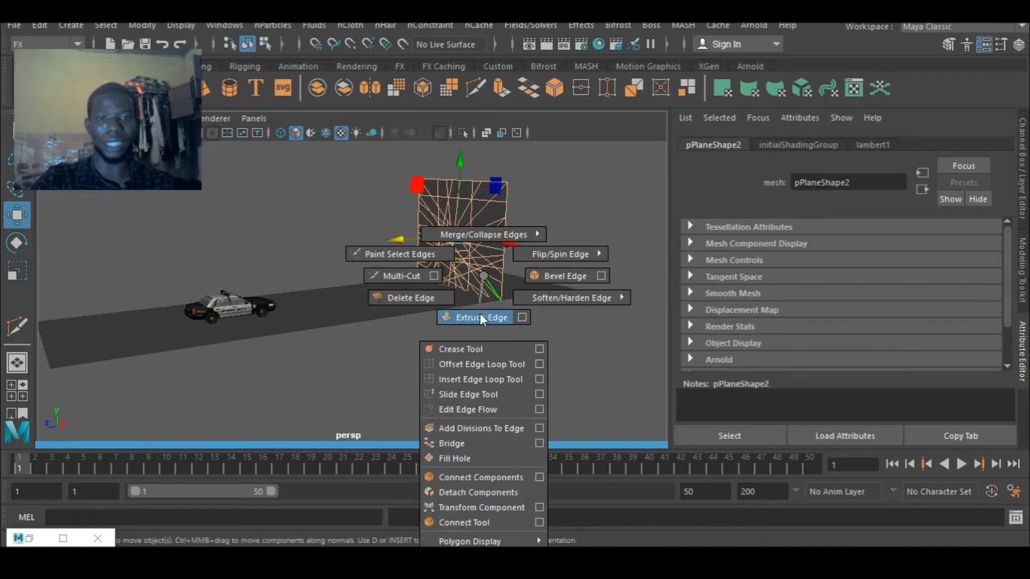
pyautogui.moveTo(478, 492)
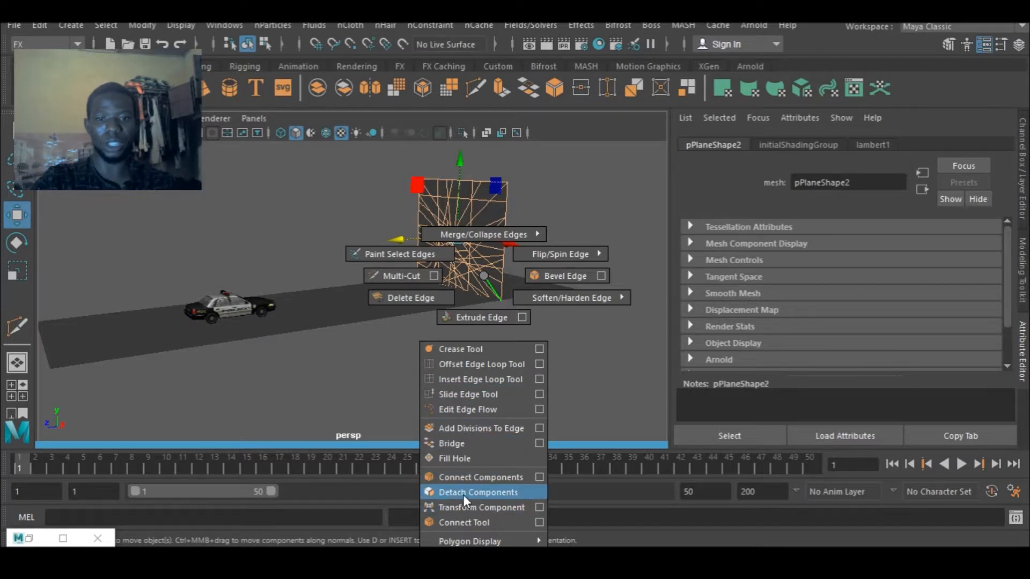
pyautogui.click(478, 492)
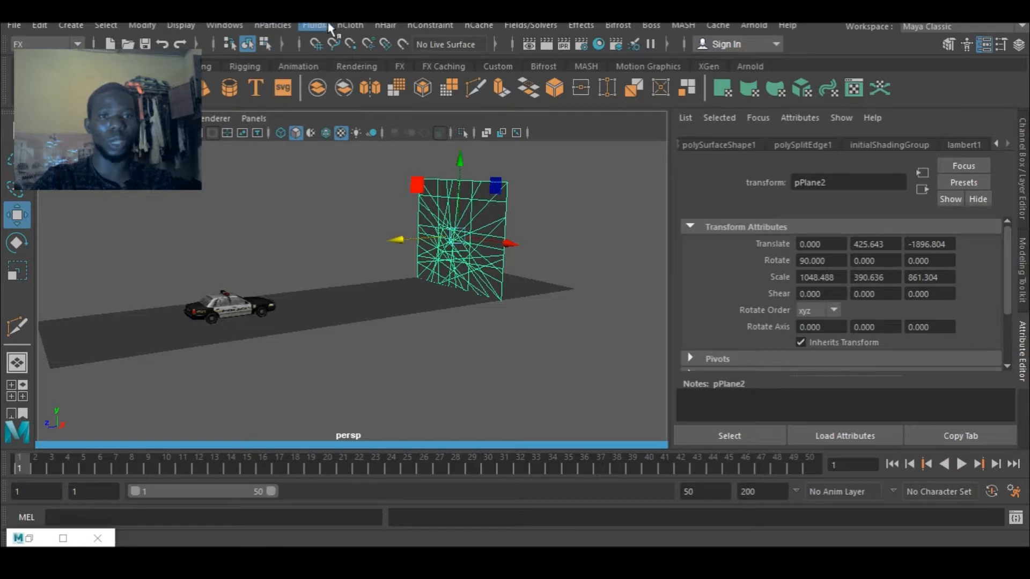
# Step: Create nCloth from the sliced wall and bring up the nucleus1 solver settings
pyautogui.click(350, 25)
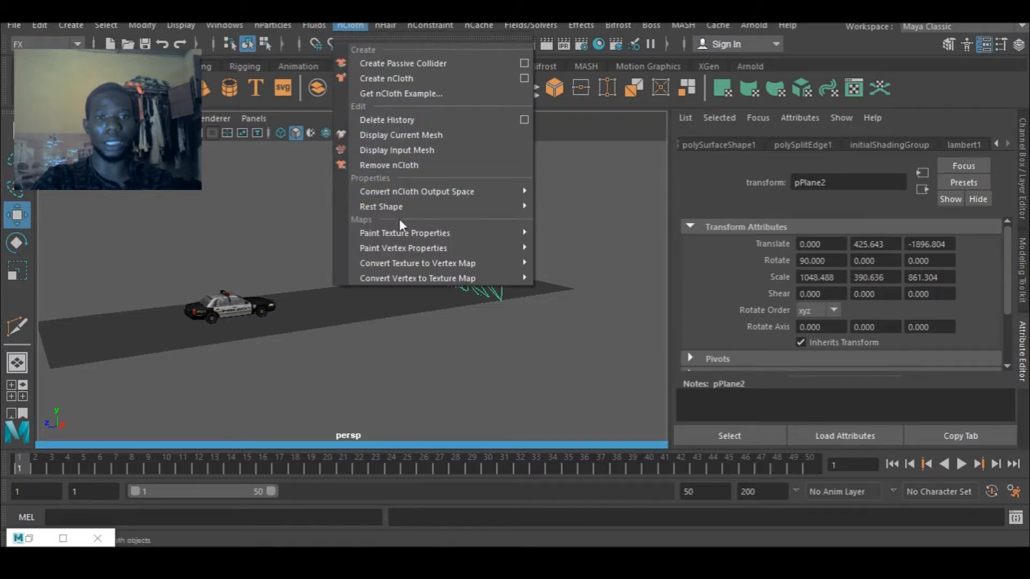
pyautogui.moveTo(386, 79)
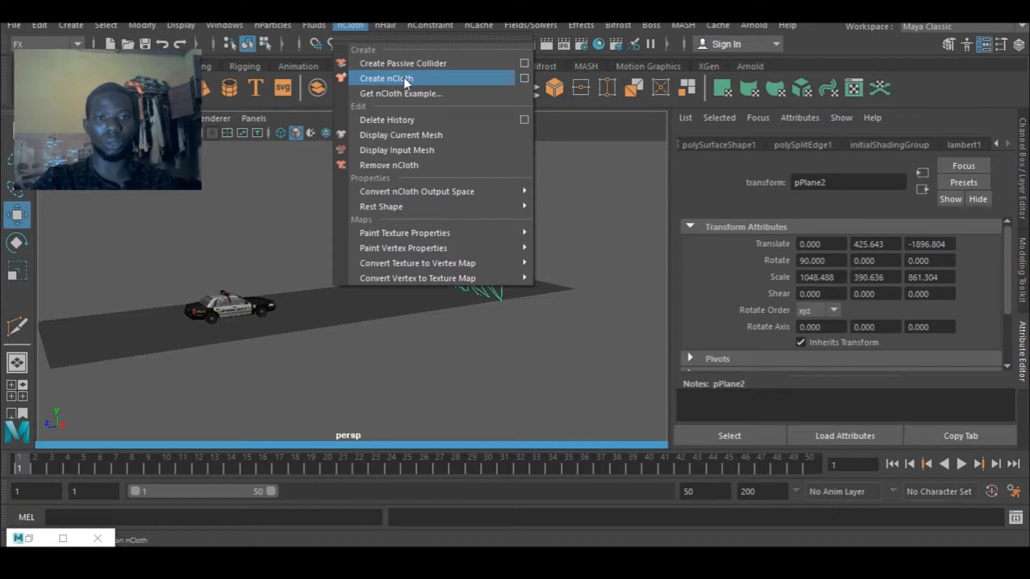
pyautogui.click(386, 78)
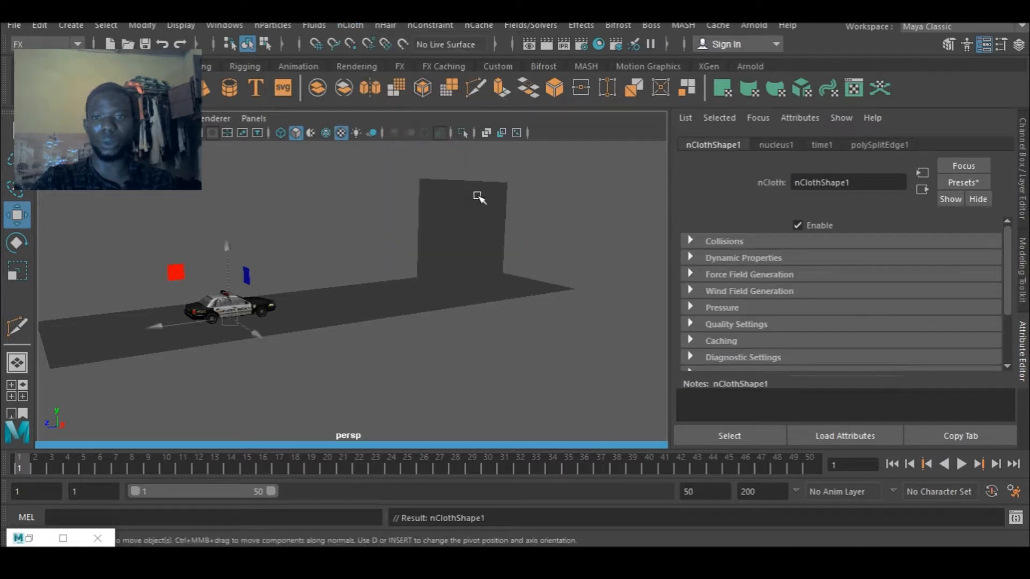
pyautogui.click(776, 144)
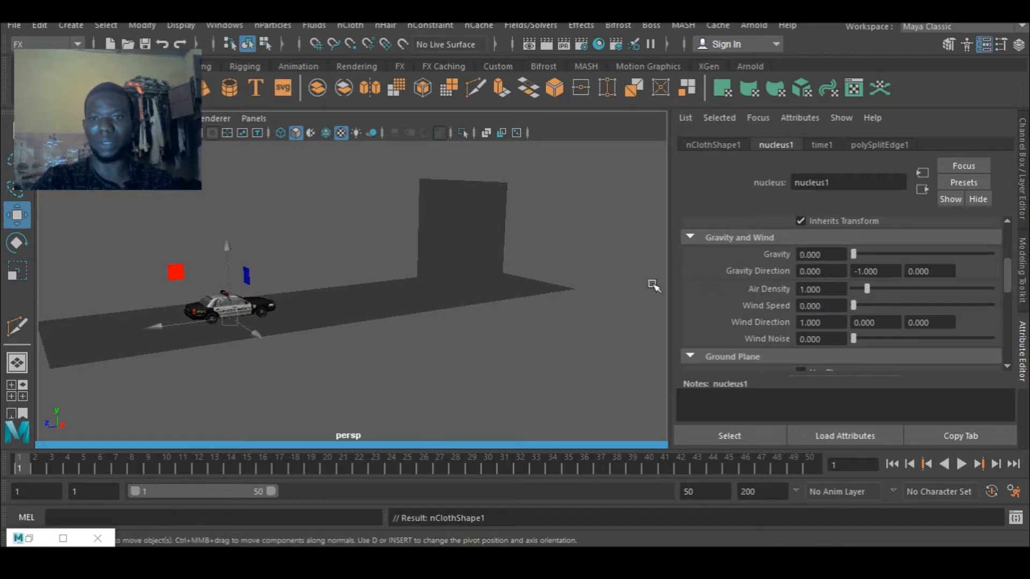
pyautogui.moveTo(585, 228)
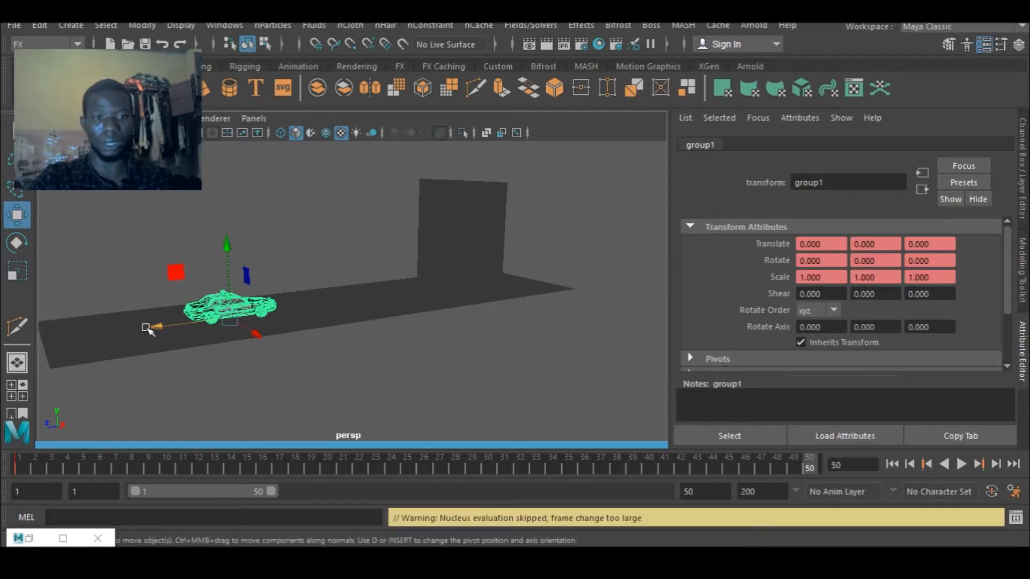
# Step: Move the police car group along Z past the wall at frame 50
pyautogui.moveTo(151, 328); pyautogui.dragTo(539, 315)
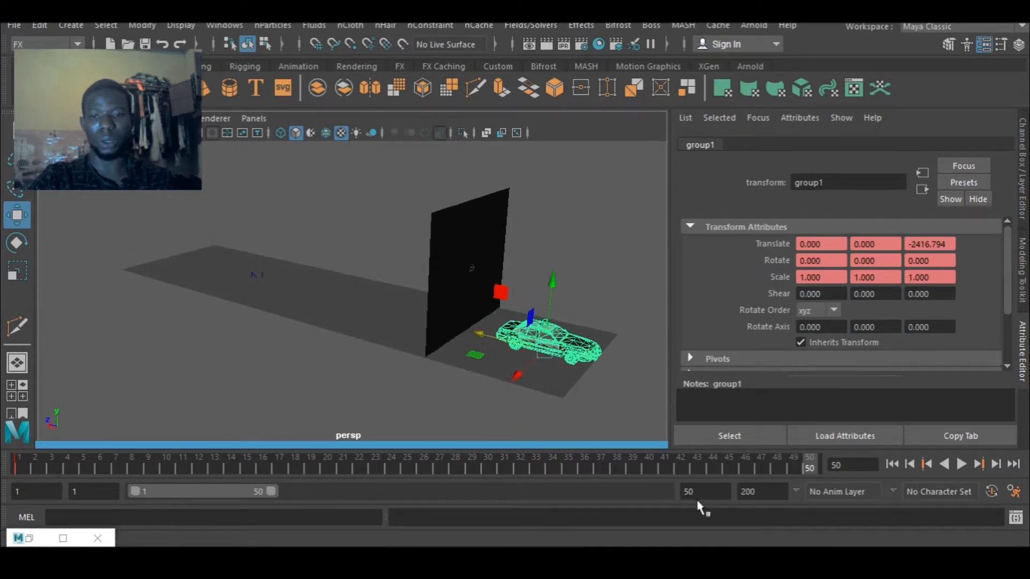
pyautogui.moveTo(716, 509)
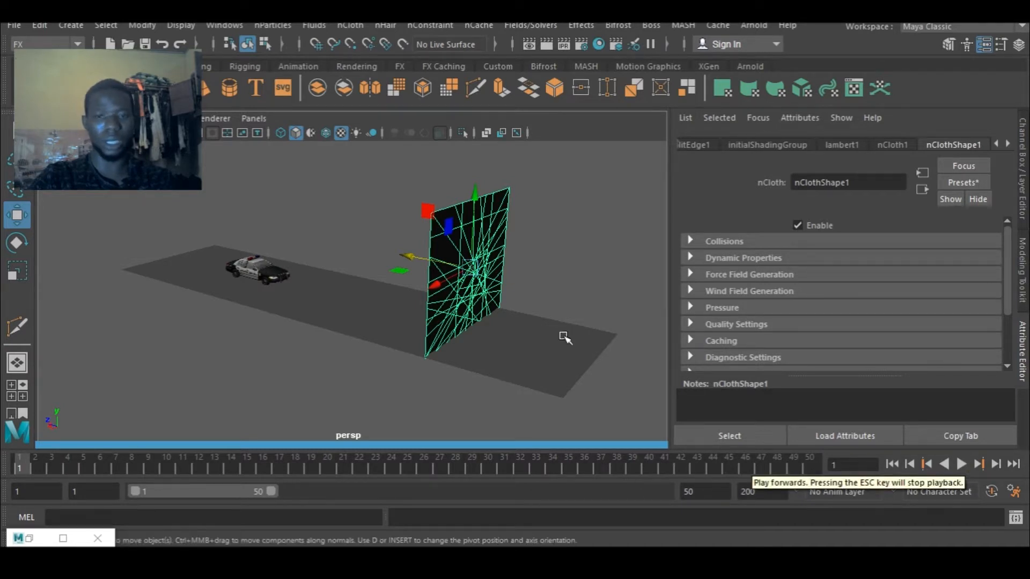
# Step: Play back the nCloth wall simulation from the time slider
pyautogui.click(960, 463)
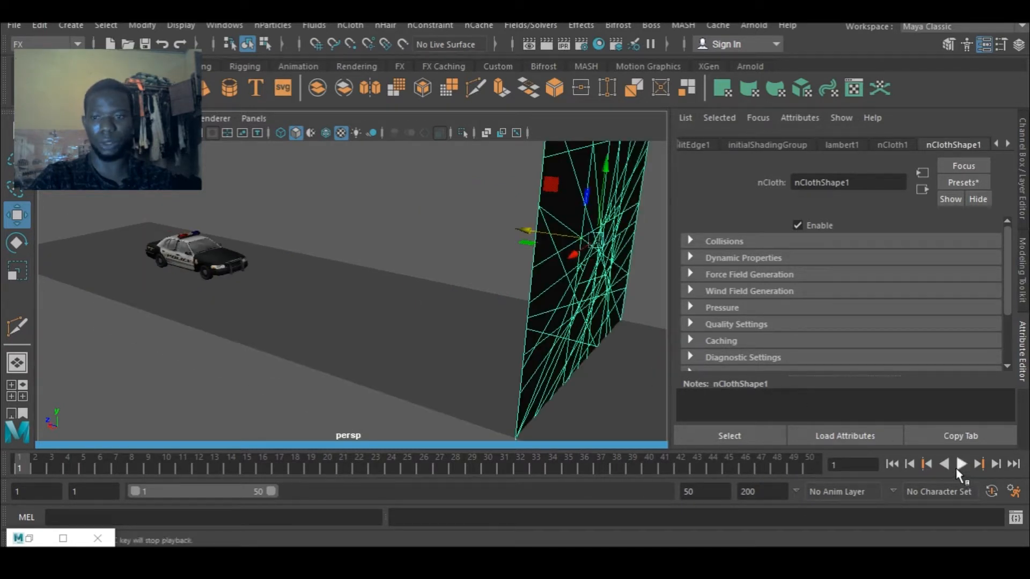
pyautogui.click(961, 464)
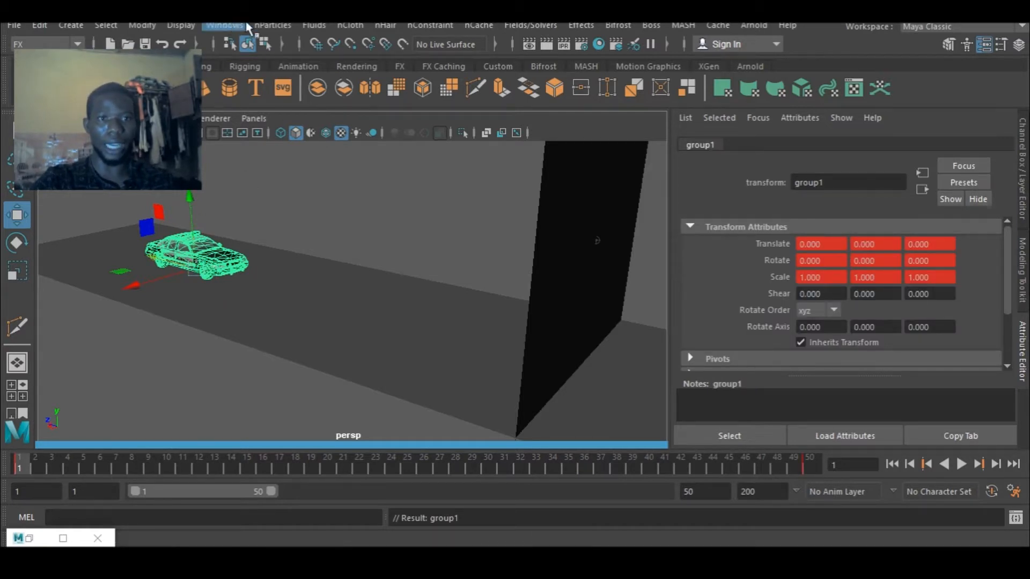
# Step: Make the car a passive collider and play the crash through the wall
pyautogui.click(349, 25)
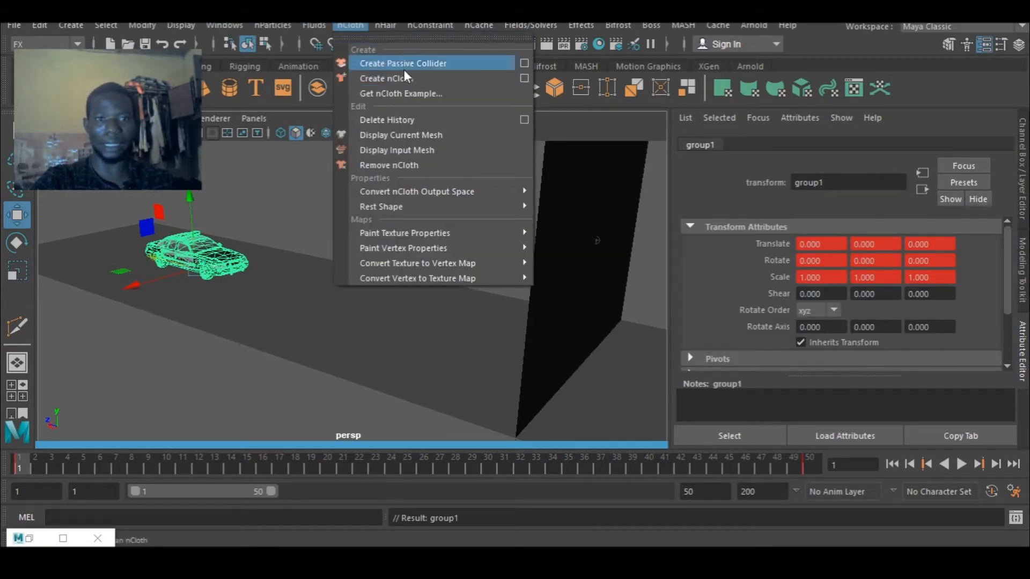
pyautogui.click(403, 64)
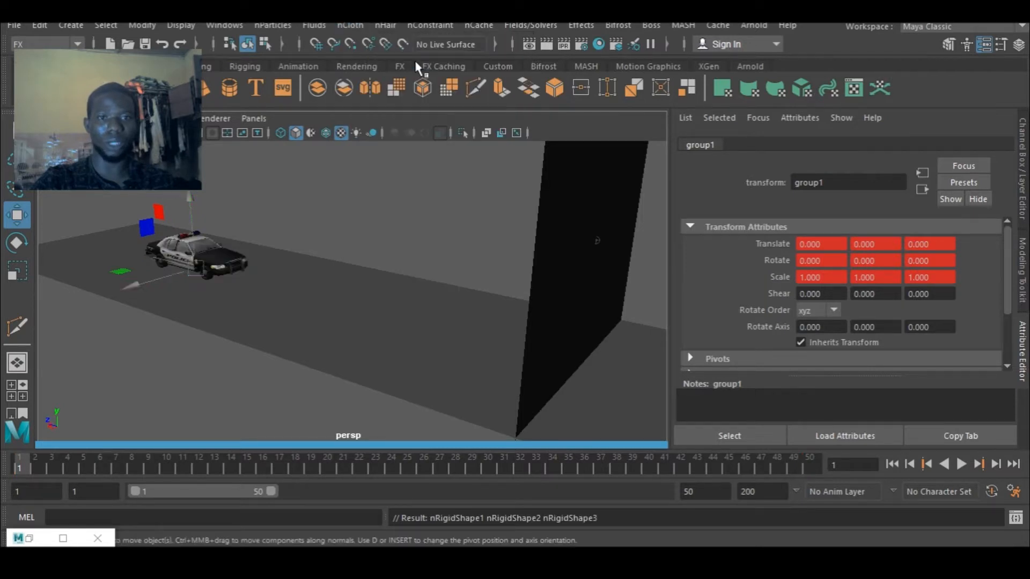
pyautogui.click(233, 263)
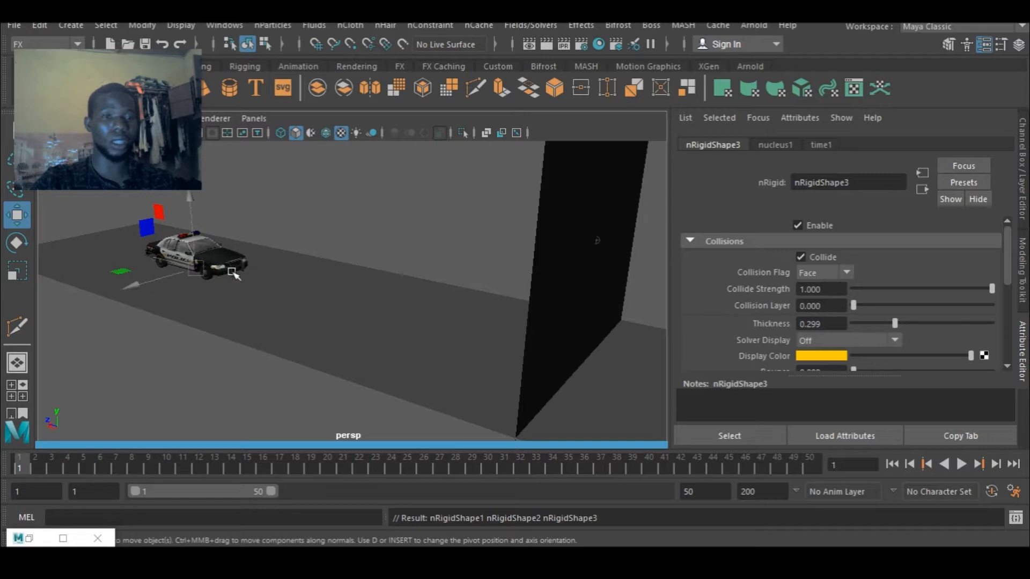
pyautogui.moveTo(498, 318)
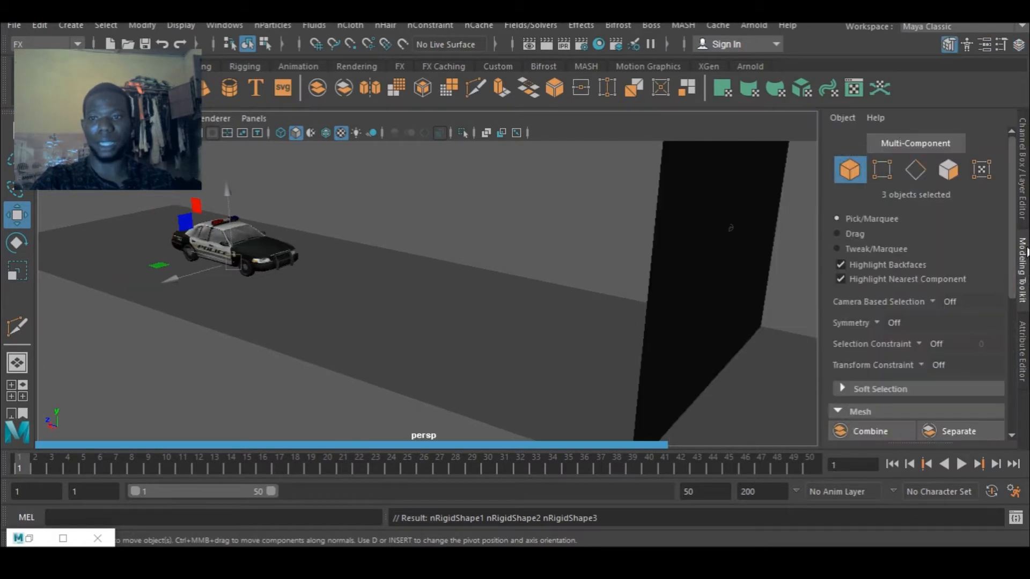
pyautogui.click(960, 465)
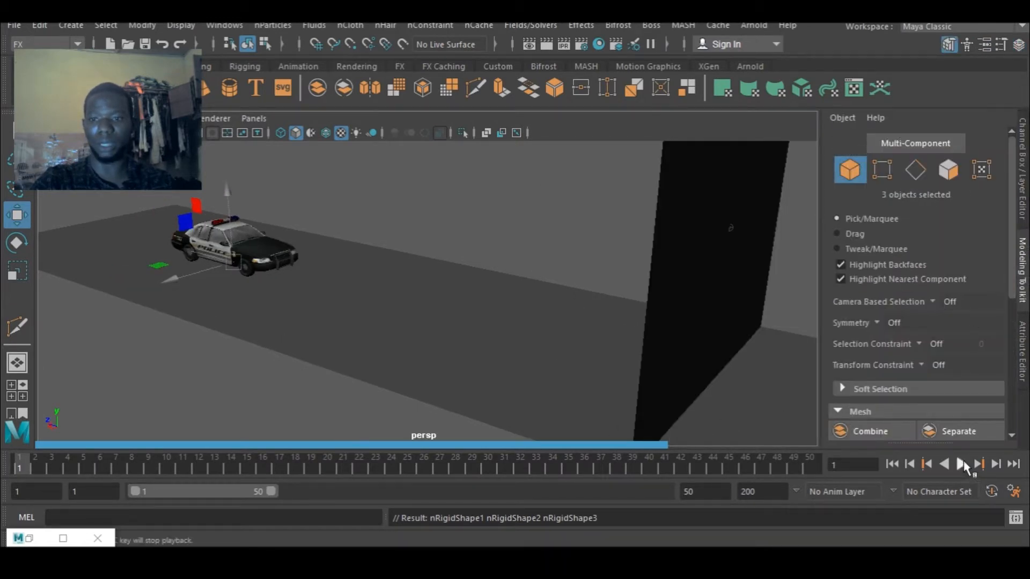
pyautogui.click(962, 464)
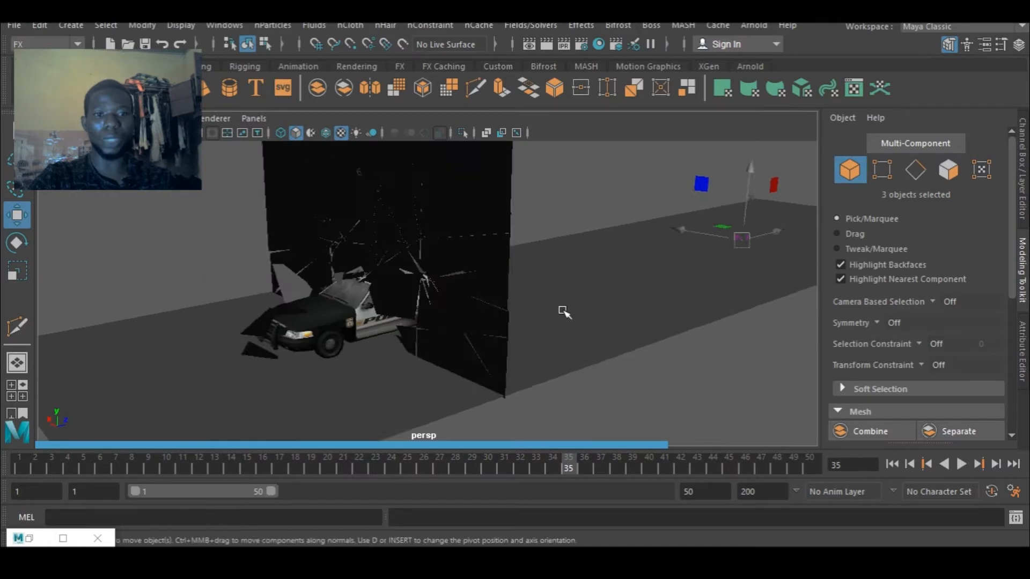
# Step: Turn the view to face the wall at the first frame
pyautogui.moveTo(565, 312); pyautogui.dragTo(773, 300)
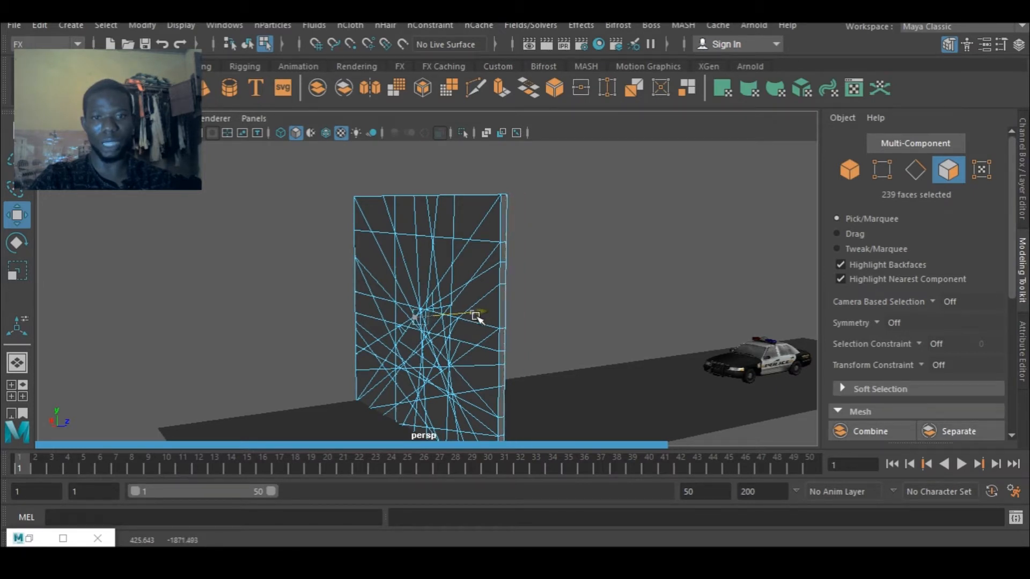
# Step: Return to Object Mode and replay the car breaking the extruded wall
pyautogui.rightClick(476, 318)
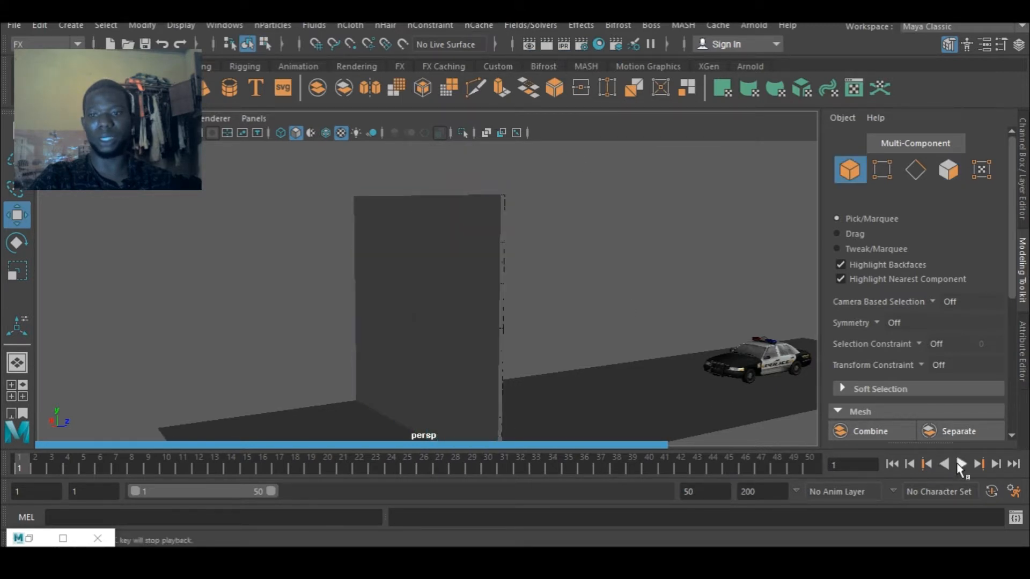
pyautogui.click(960, 464)
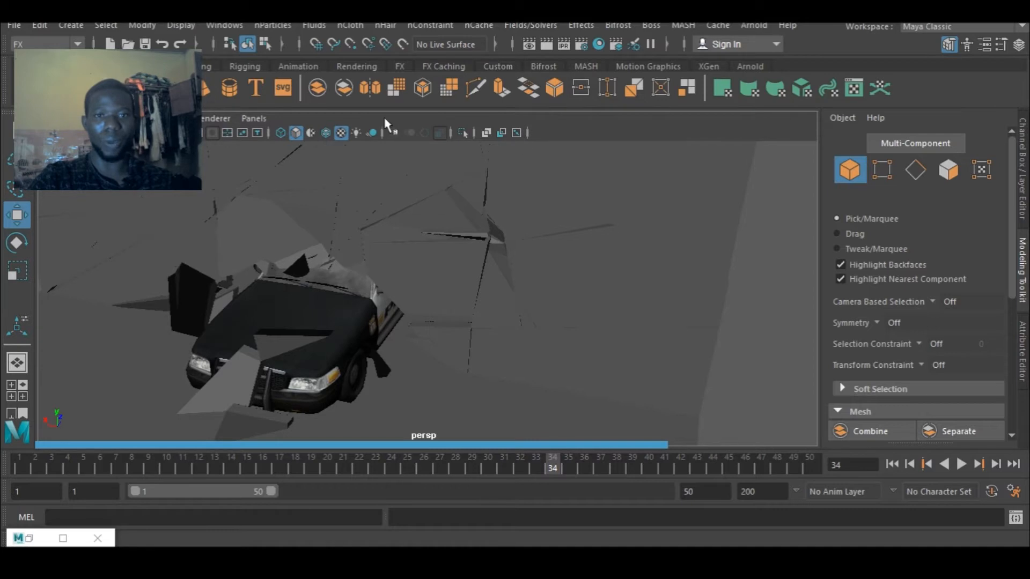
# Step: Halt playback at the frame-34 impact and zoom and orbit to the car's front
pyautogui.click(325, 132)
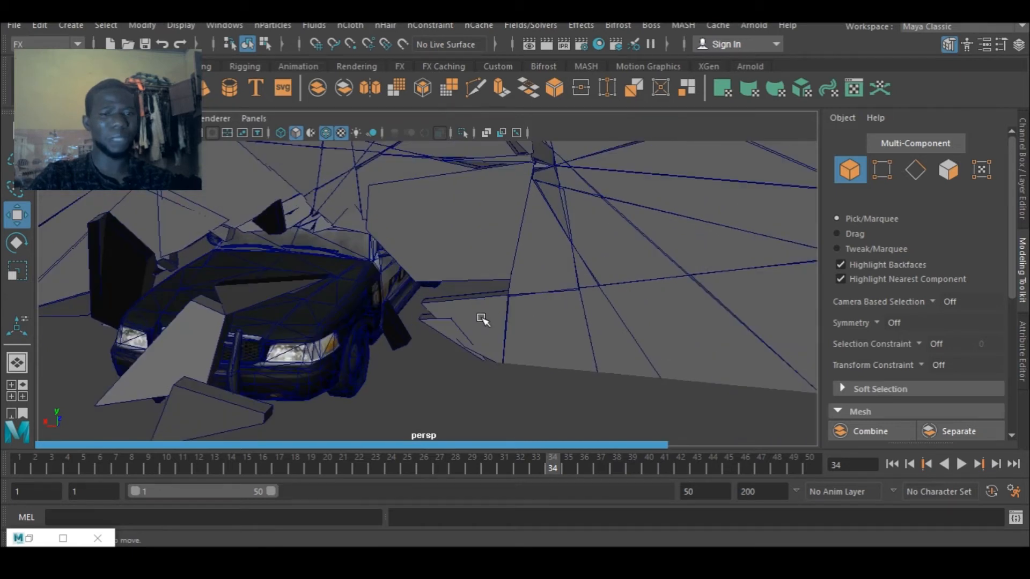
pyautogui.moveTo(483, 320); pyautogui.dragTo(544, 343)
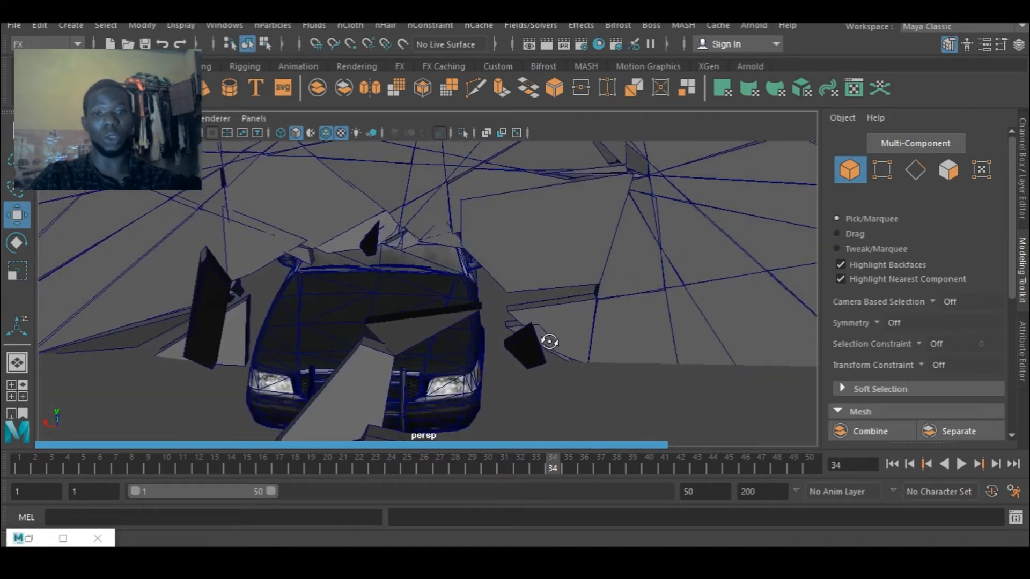
pyautogui.moveTo(548, 341); pyautogui.dragTo(504, 323)
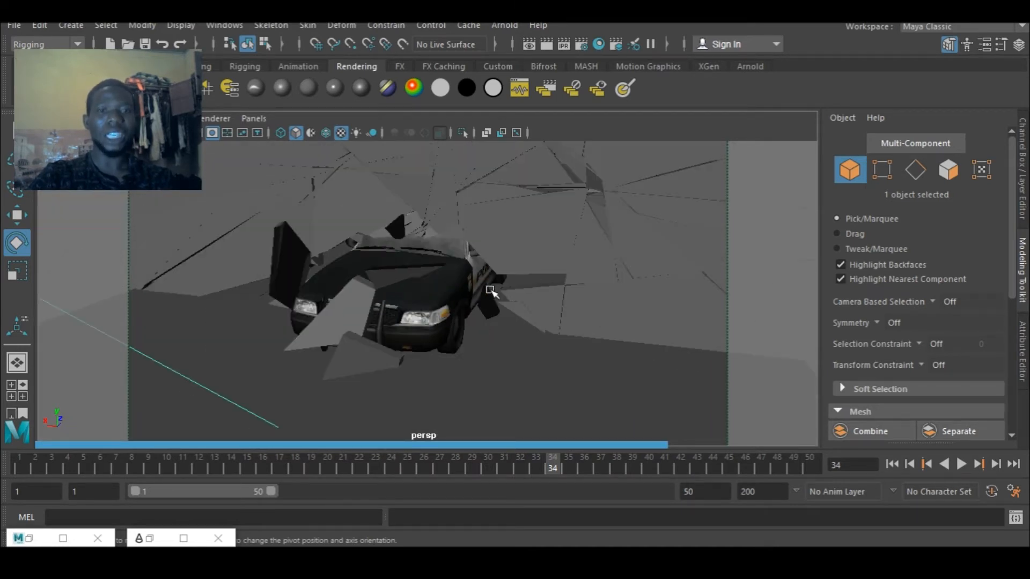
pyautogui.moveTo(549, 241)
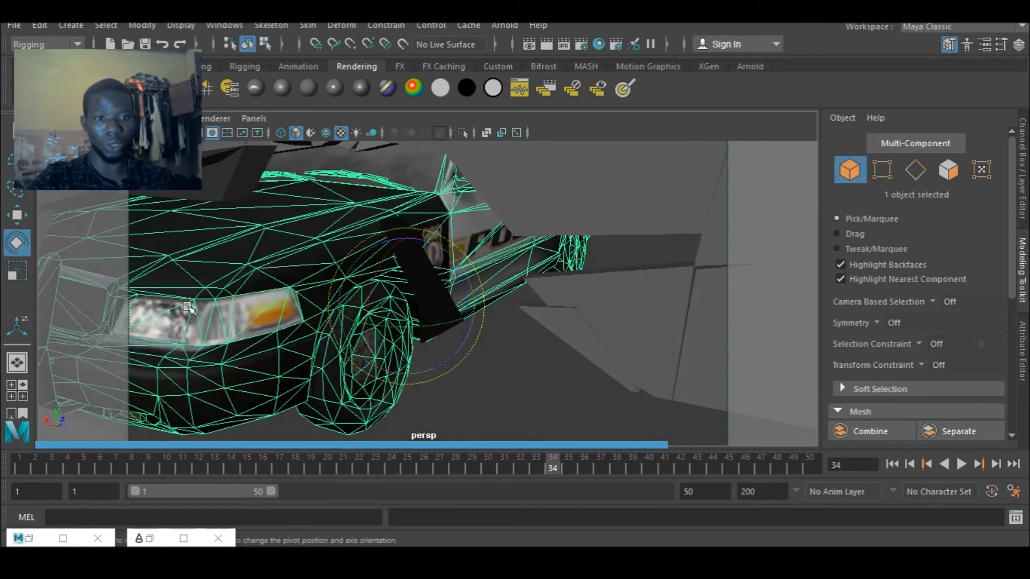
# Step: Switch to face mode on the car and select its front bumper and hood faces
pyautogui.rightClick(191, 309)
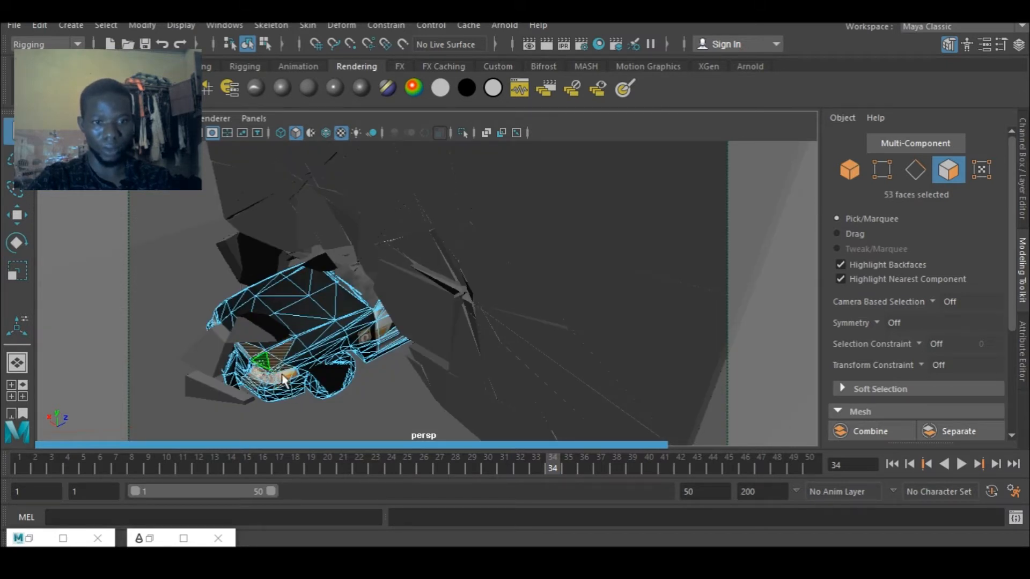
pyautogui.click(16, 214)
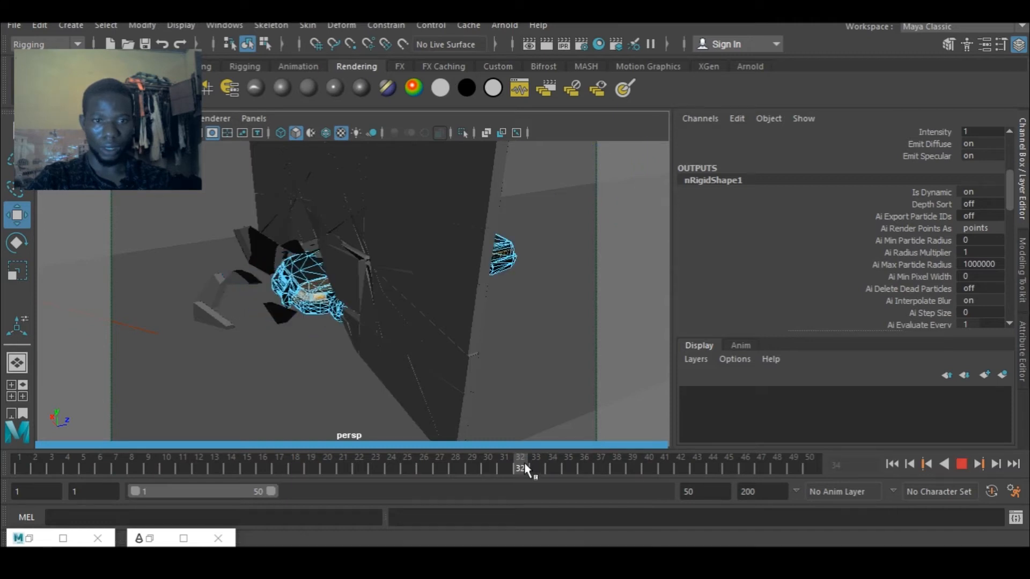
# Step: Key the front faces at frame 31, push them in and key again at frame 35
pyautogui.click(504, 468)
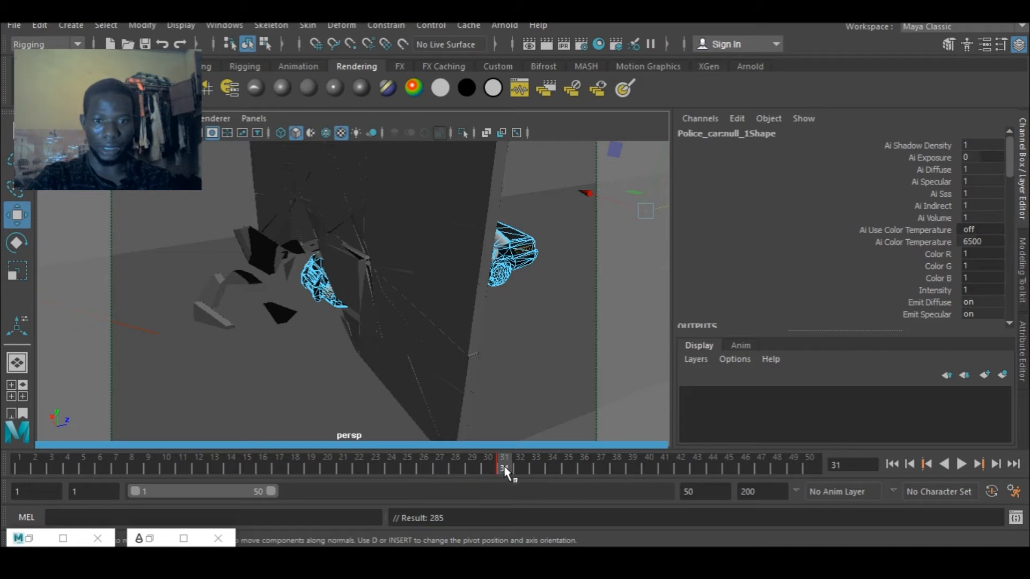
pyautogui.click(961, 464)
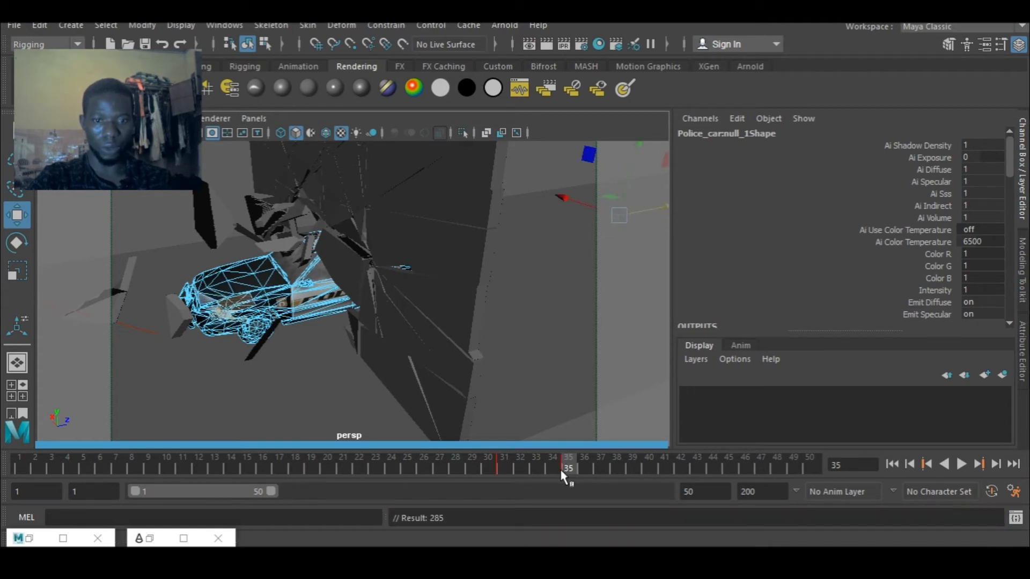
pyautogui.click(961, 464)
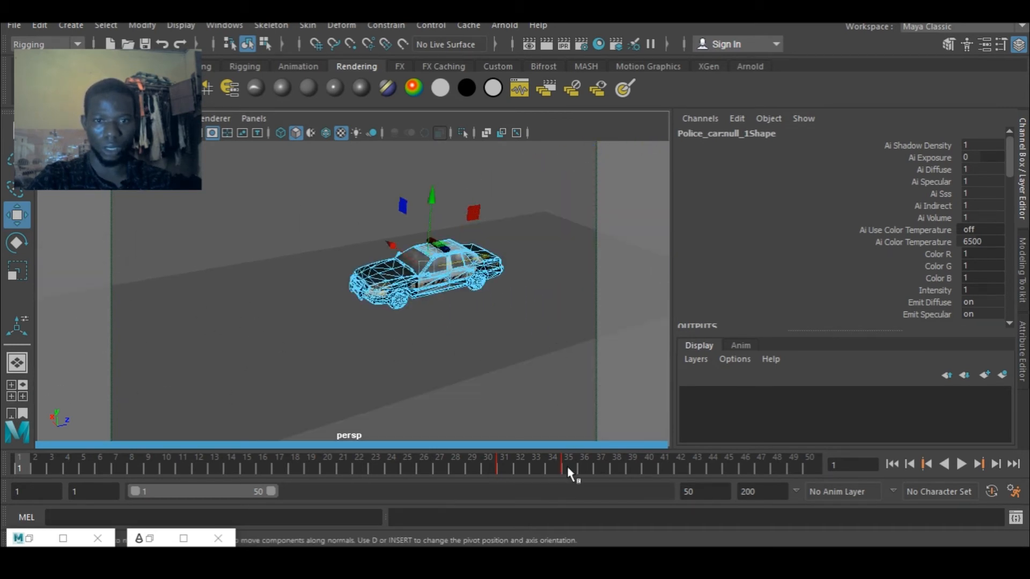
pyautogui.click(567, 465)
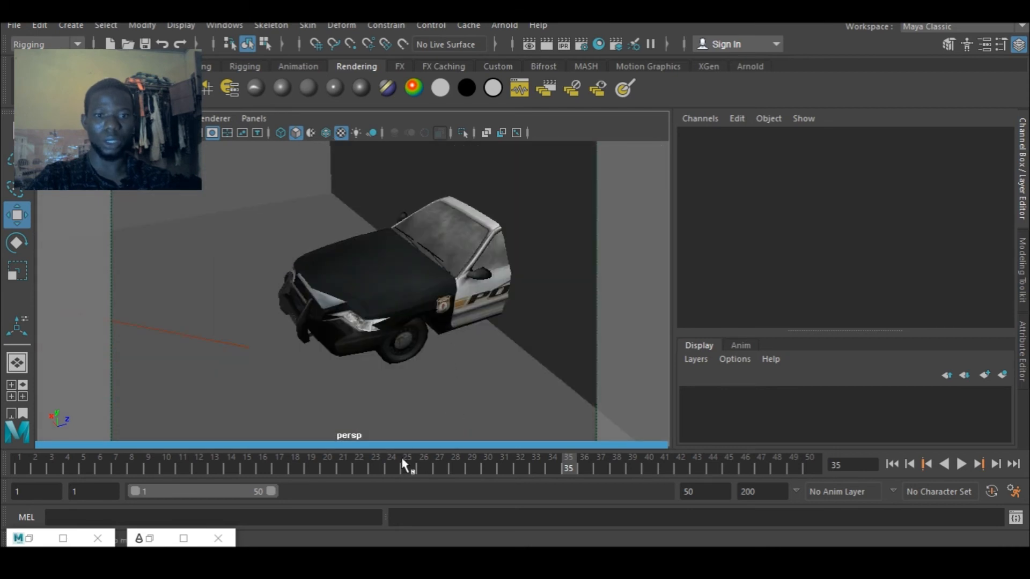
# Step: Play the crash through with the front crumpling, then stop playback
pyautogui.click(961, 463)
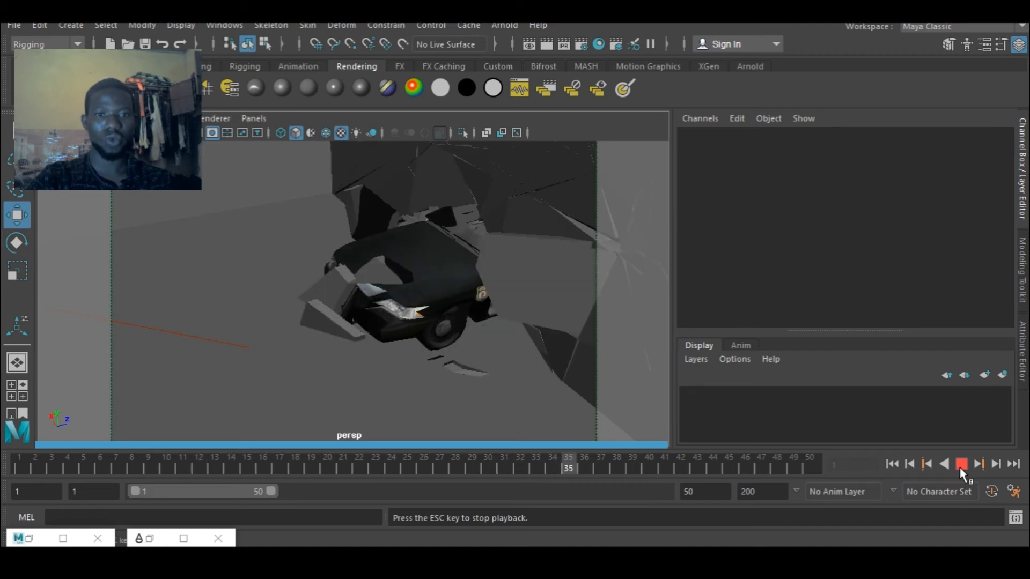
pyautogui.click(961, 465)
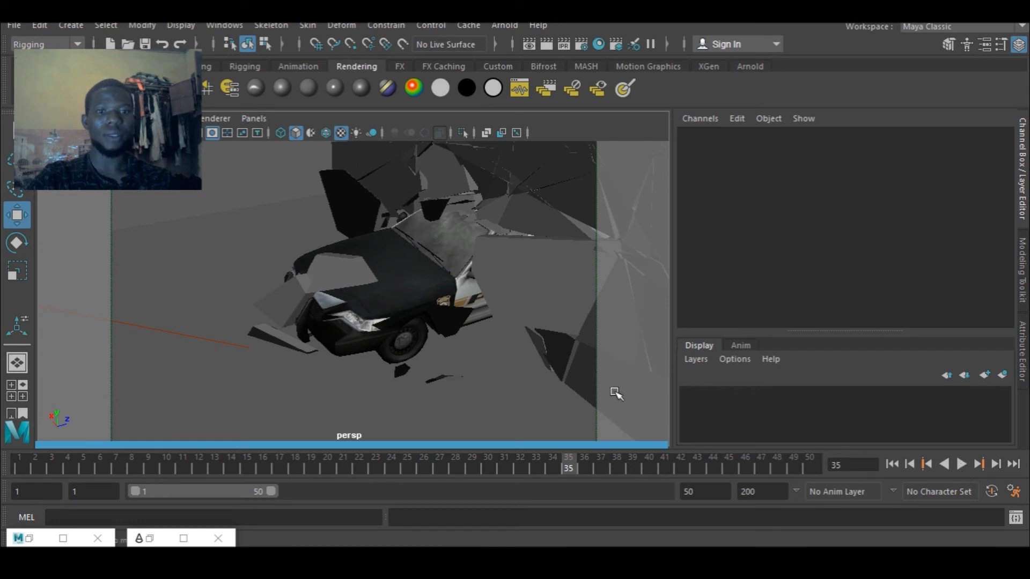